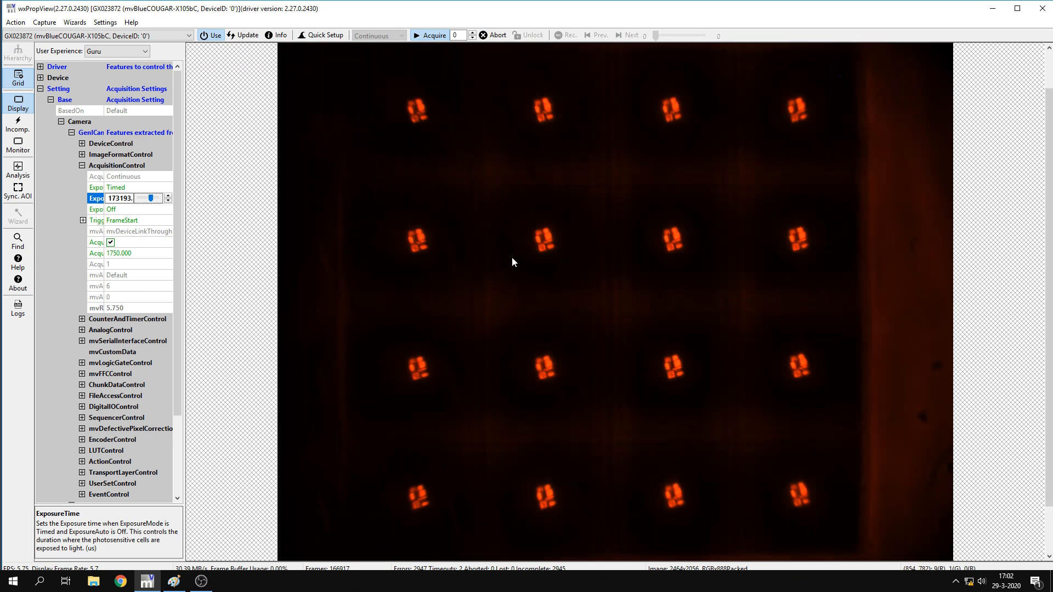
mouse_move(593, 277)
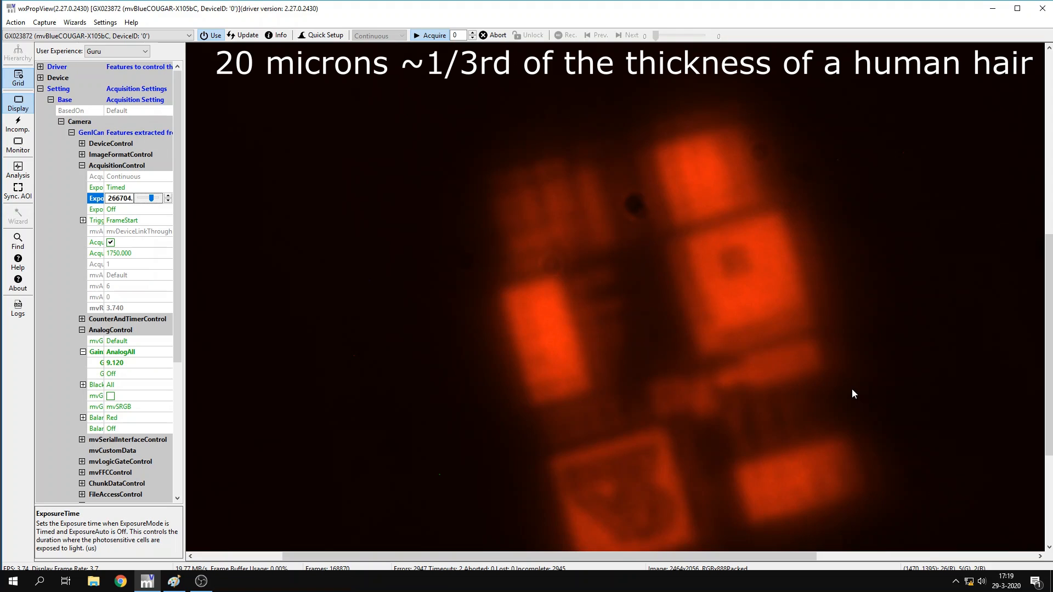
mouse_move(819, 342)
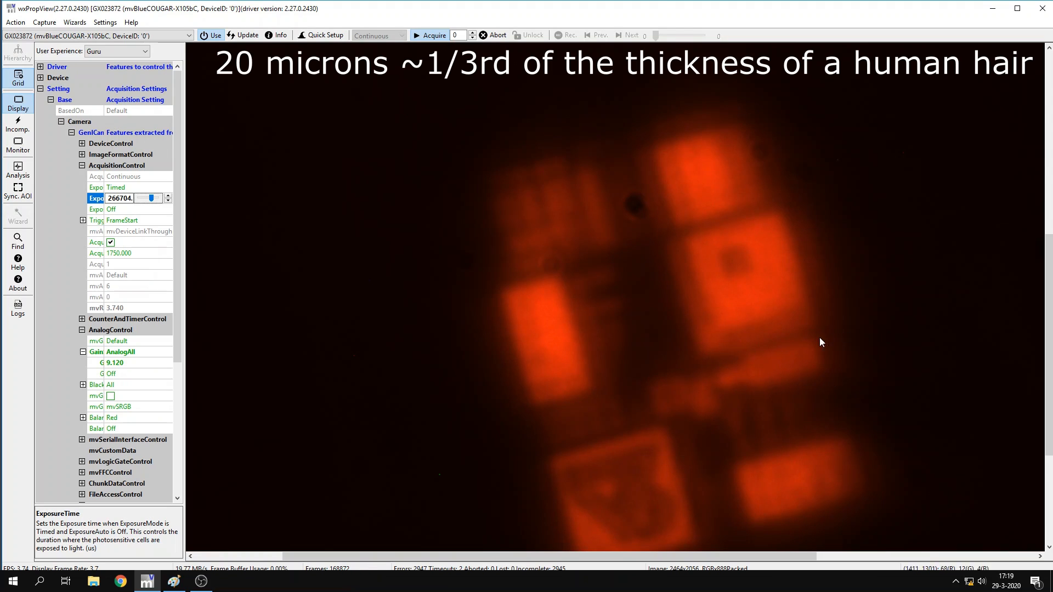
mouse_move(642, 499)
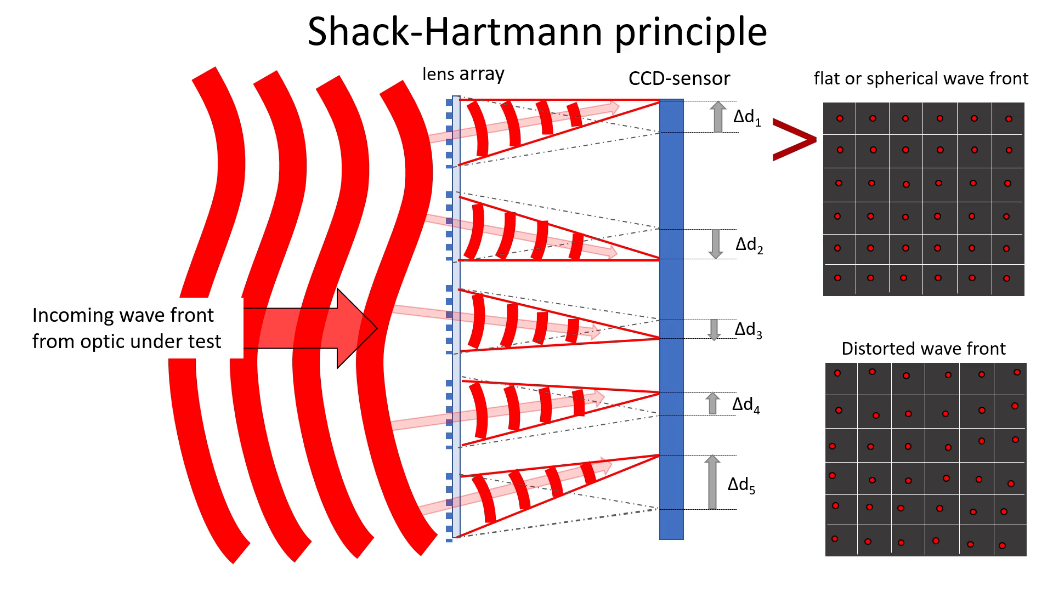
Drag in the slideshow to reach the Shack-Hartmann slide on flat versus distorted wave fronts.
left_click_drag(789, 138, 789, 238)
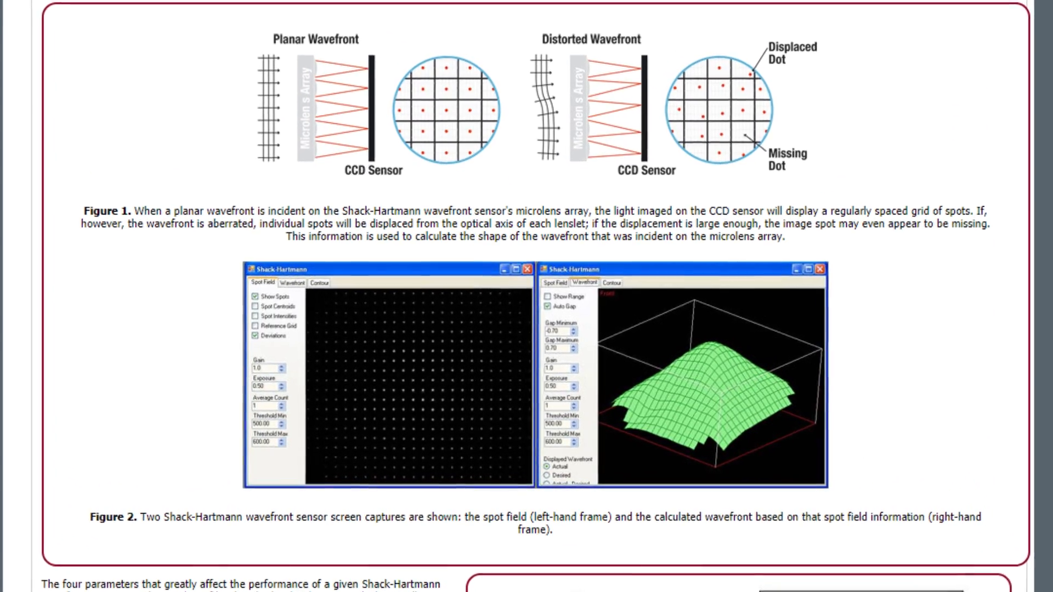
Scroll the PDF down through Figures 1 and 2 to the lens-spot camera image.
scroll("down", 3)
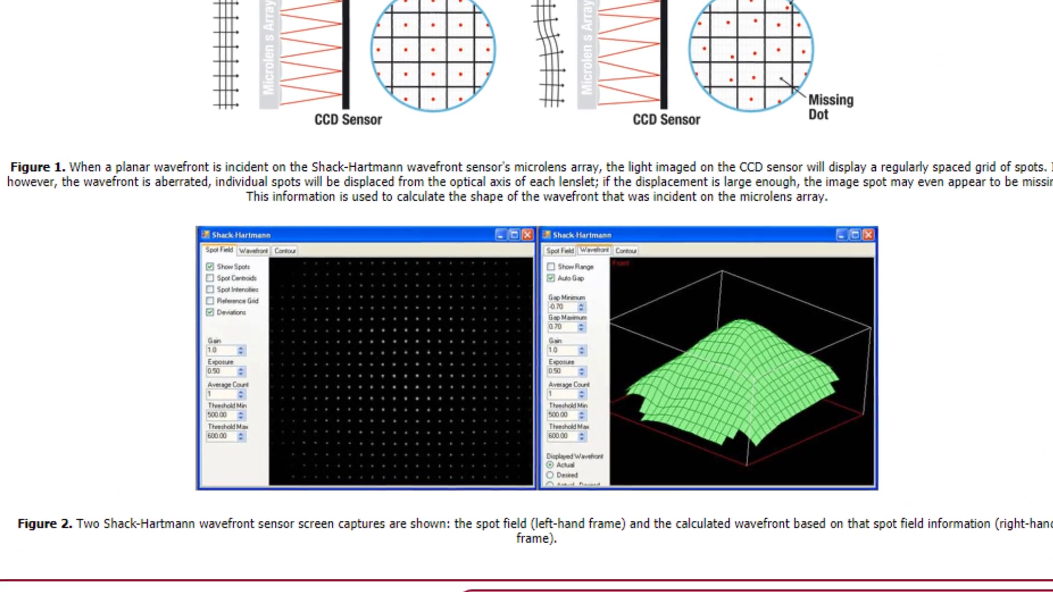
scroll("down", 3)
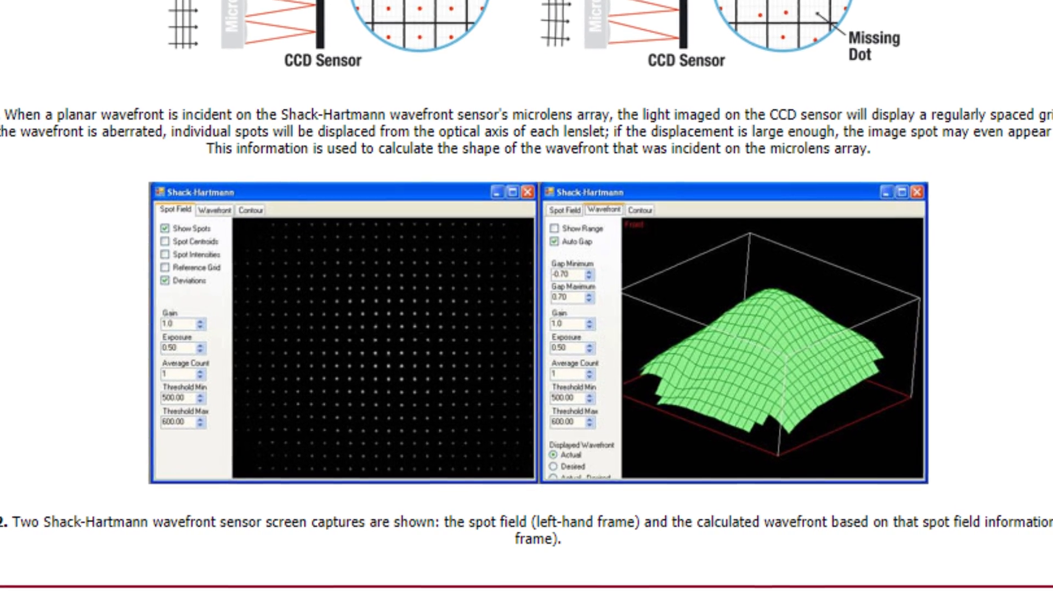
scroll("down", 3)
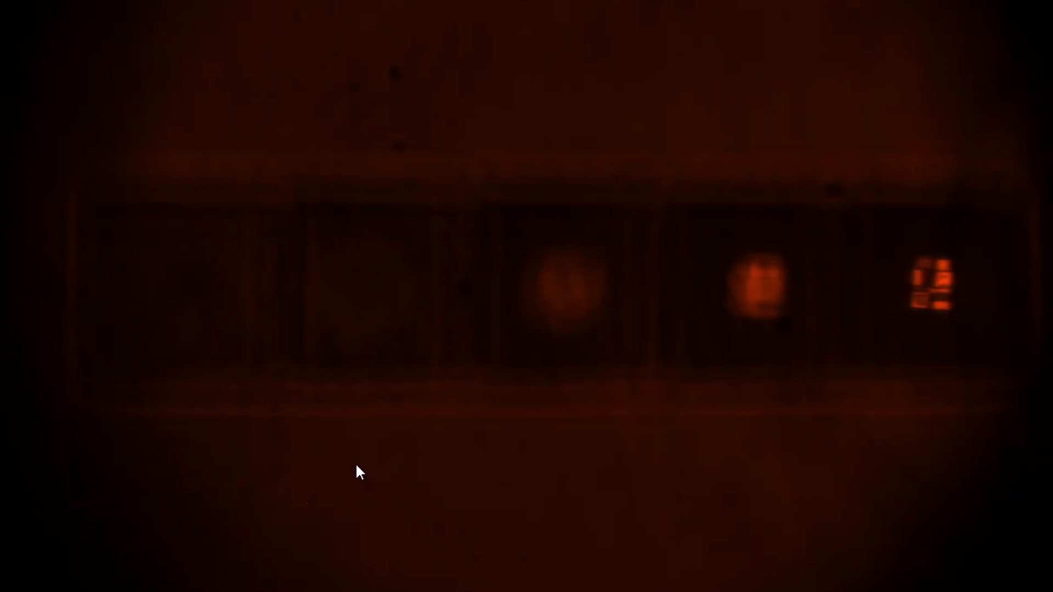
mouse_move(413, 376)
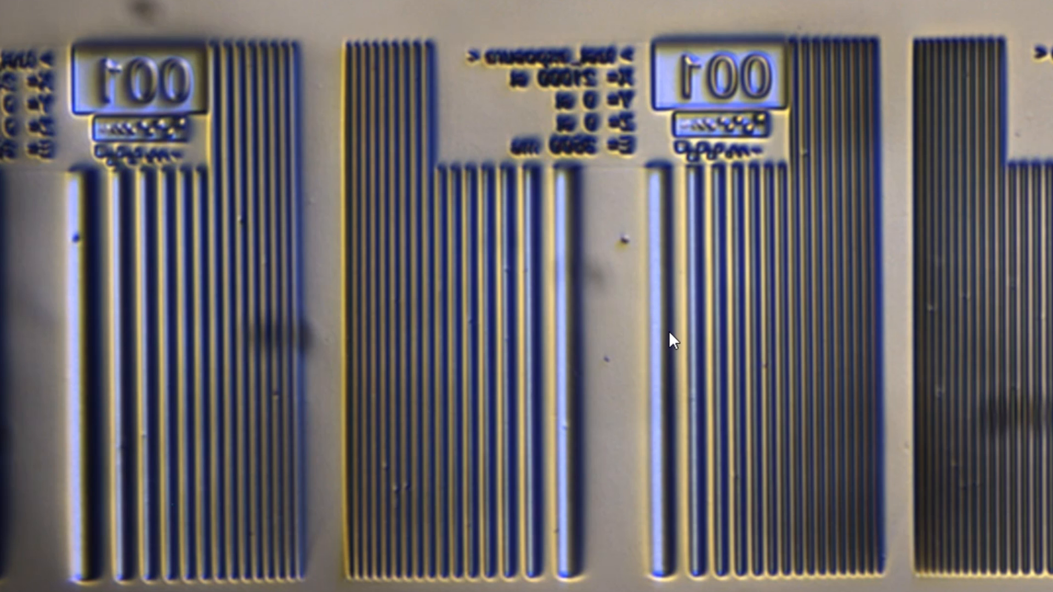
mouse_move(757, 236)
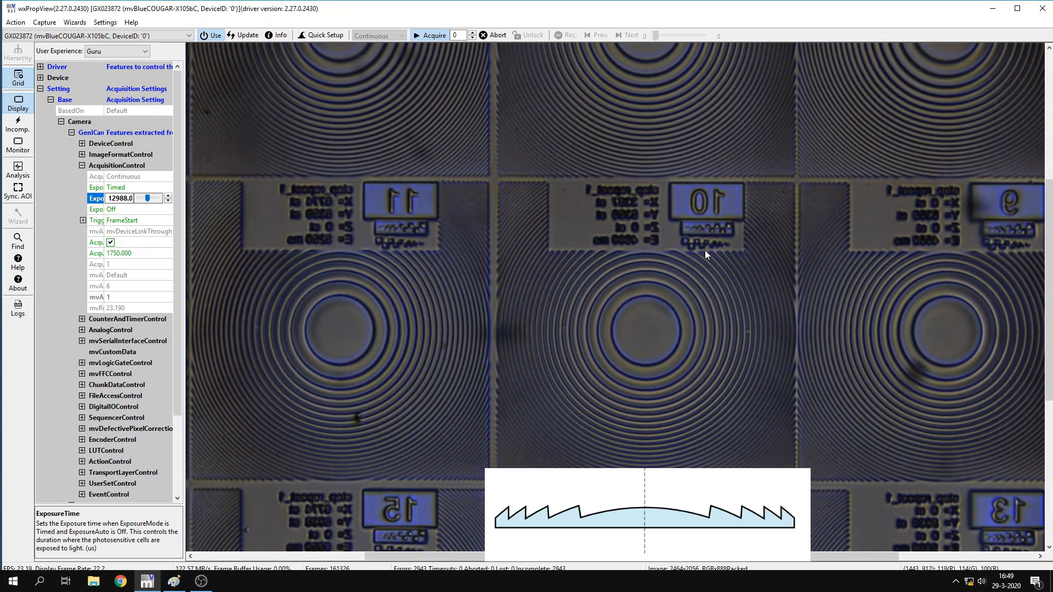
Enter 73035.0 as ExposureTime to brighten the live zone-plate view.
type("73035.0")
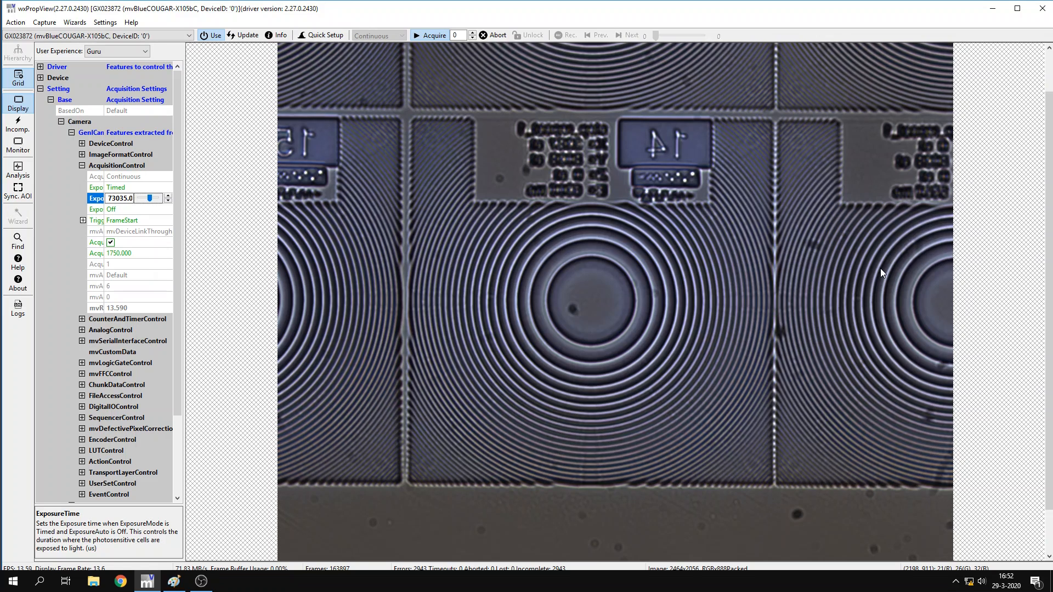